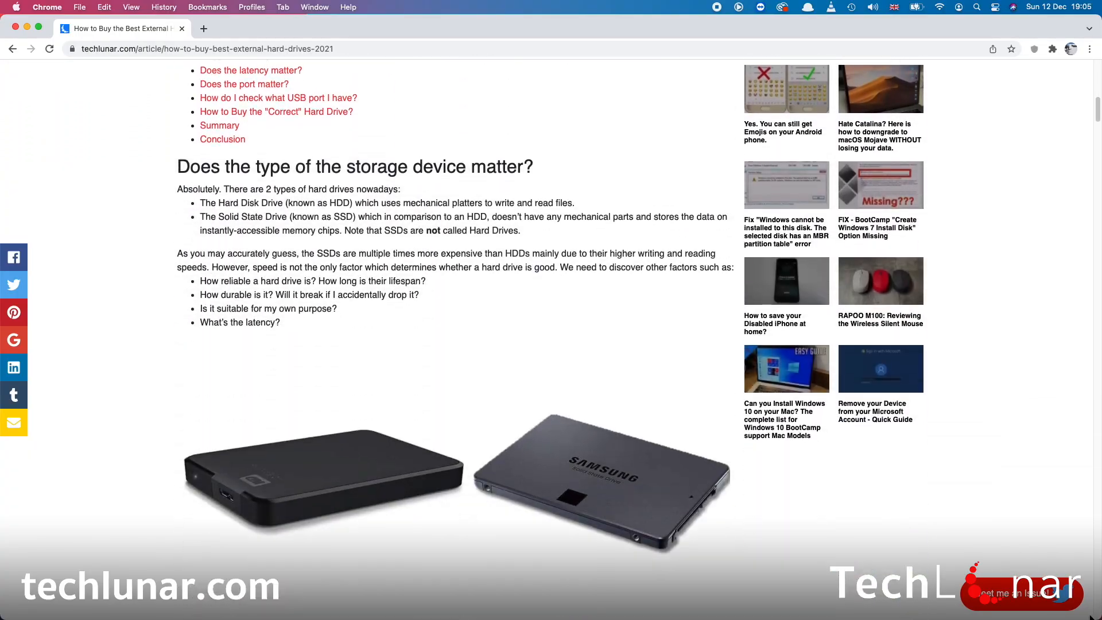
scroll(down, 3)
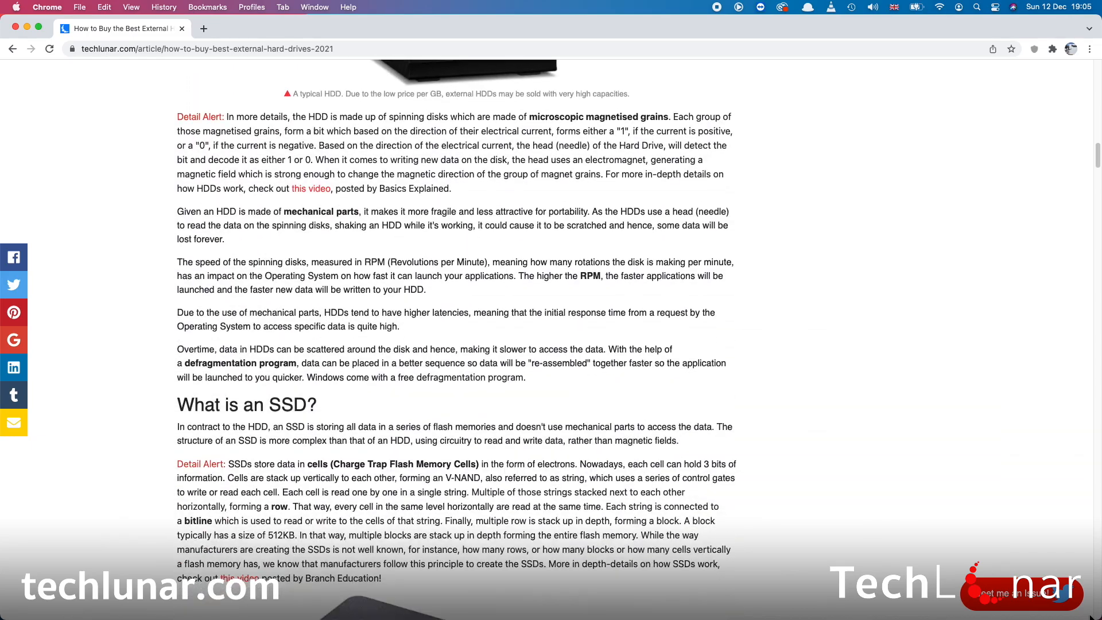
scroll(down, 3)
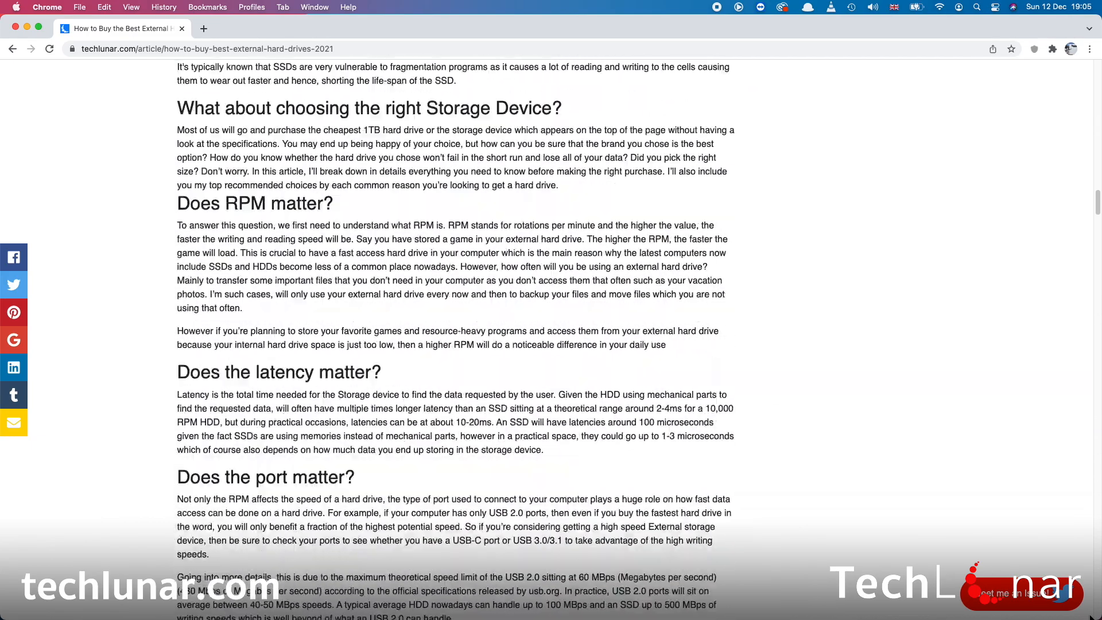
scroll(down, 3)
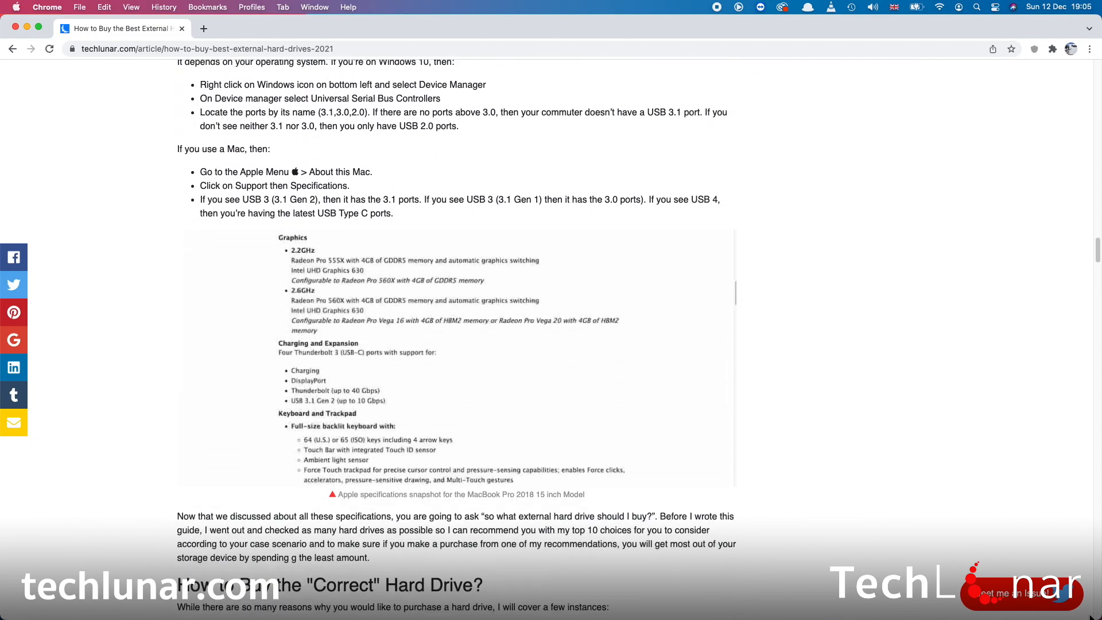
scroll(down, 3)
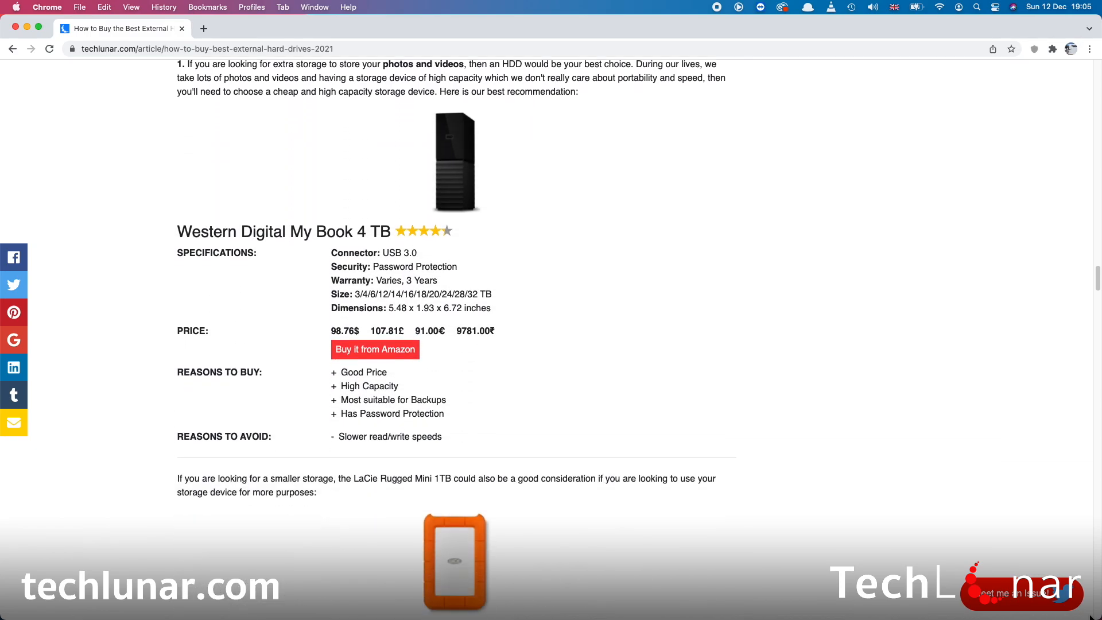